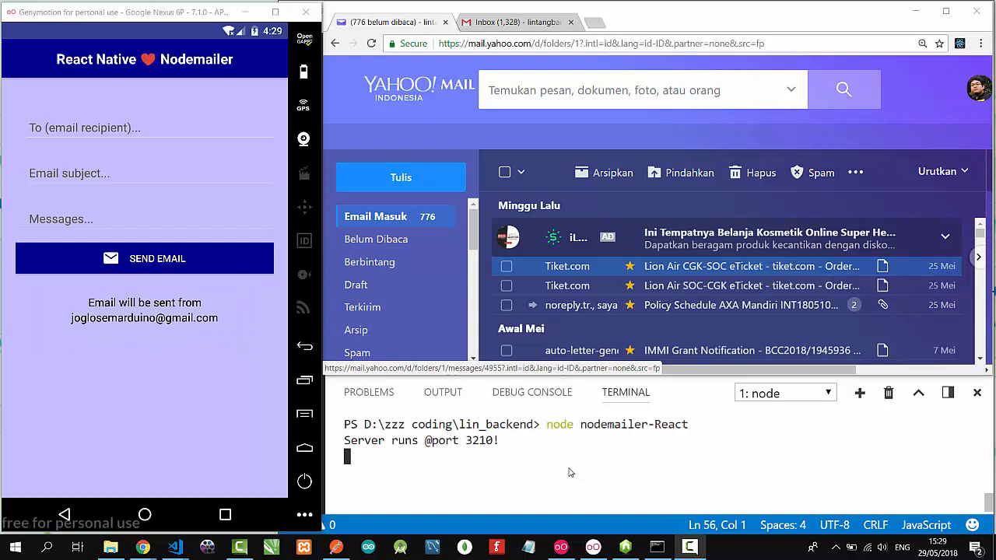
mouse_move(205, 234)
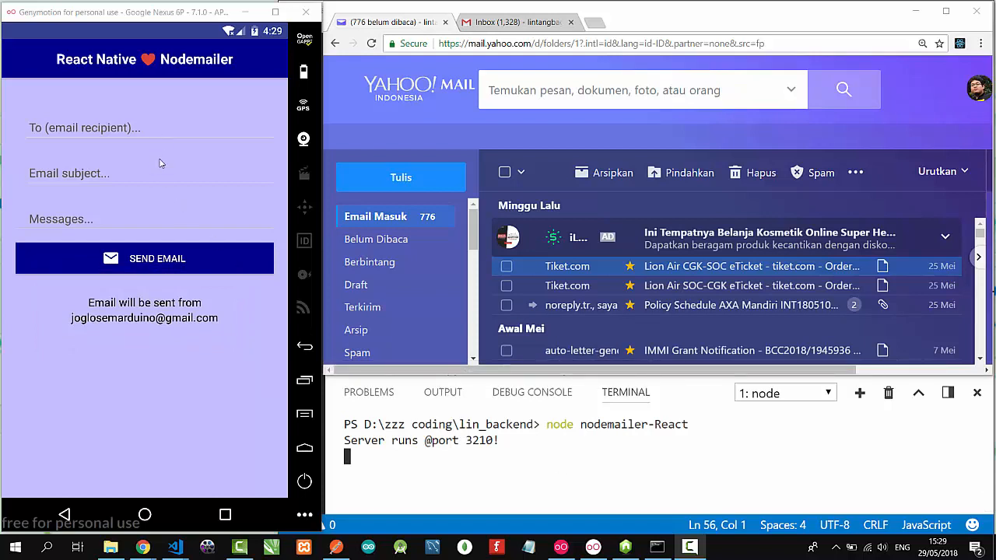
mouse_move(193, 410)
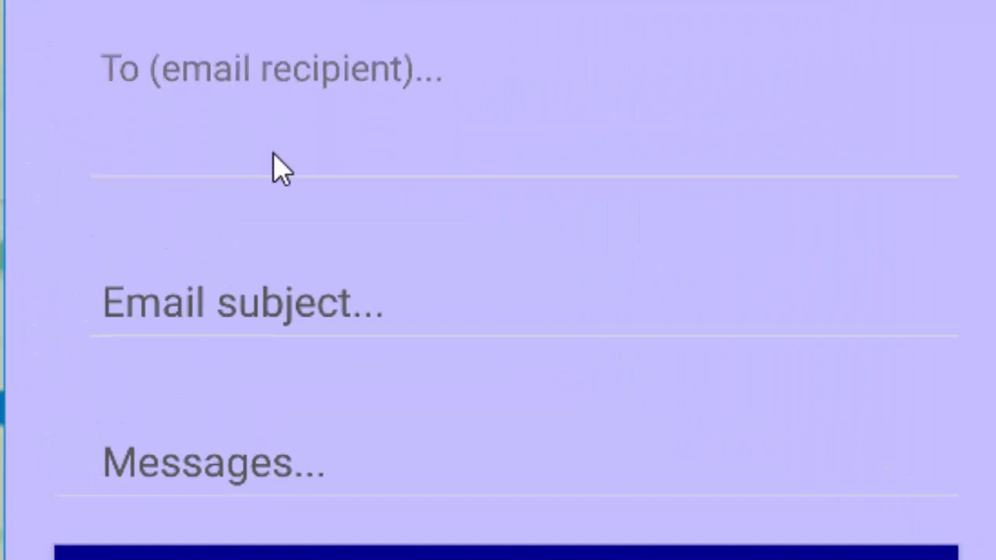
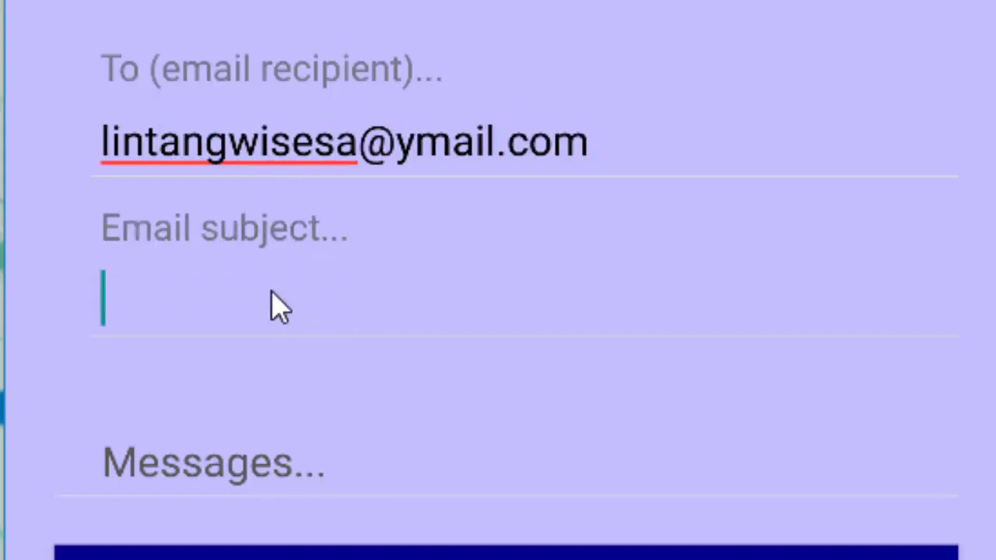
text(React Native)
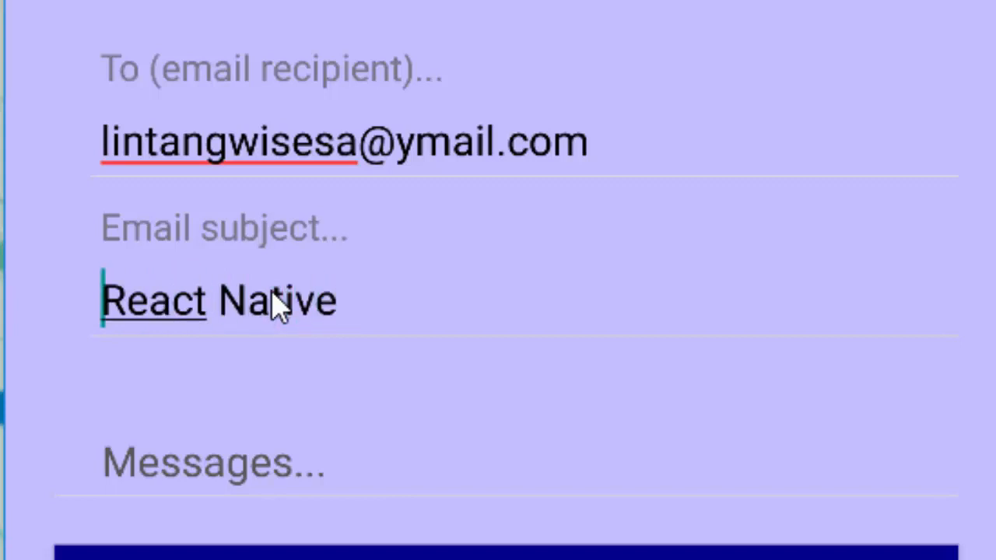
Enter subject 'Email from React Native' and message 'Hello, React Native's here' with a heart
text(Email from)
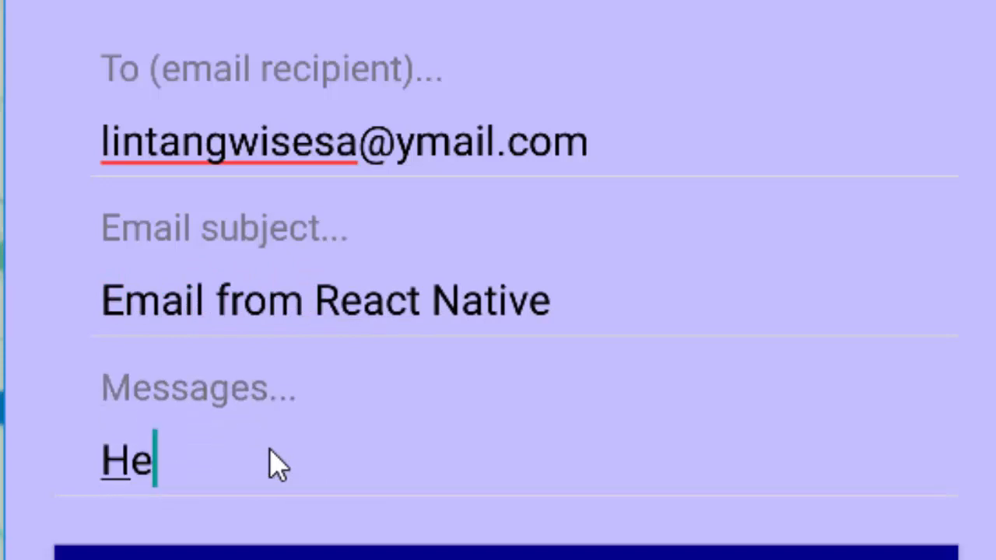
text(llo, it)
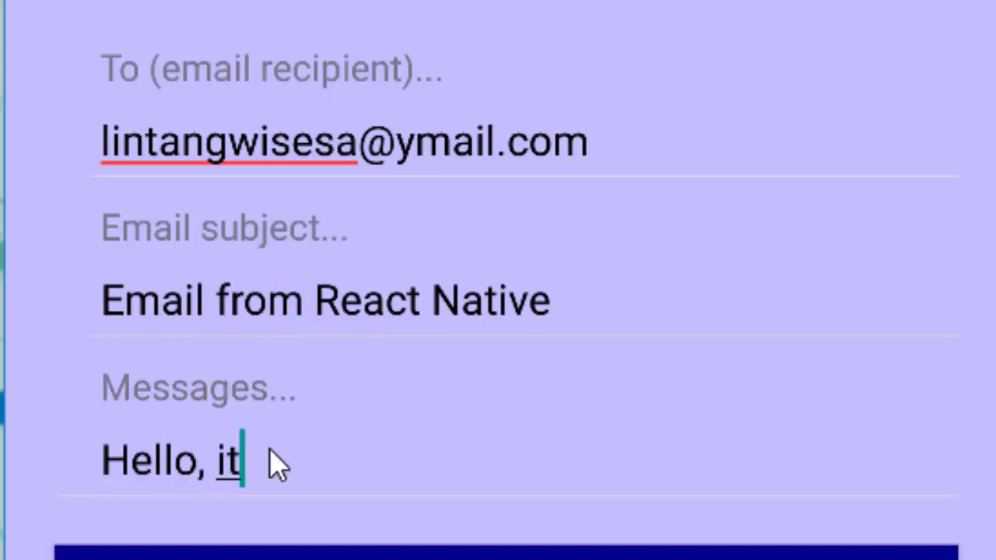
text(React Native's here ❤️)
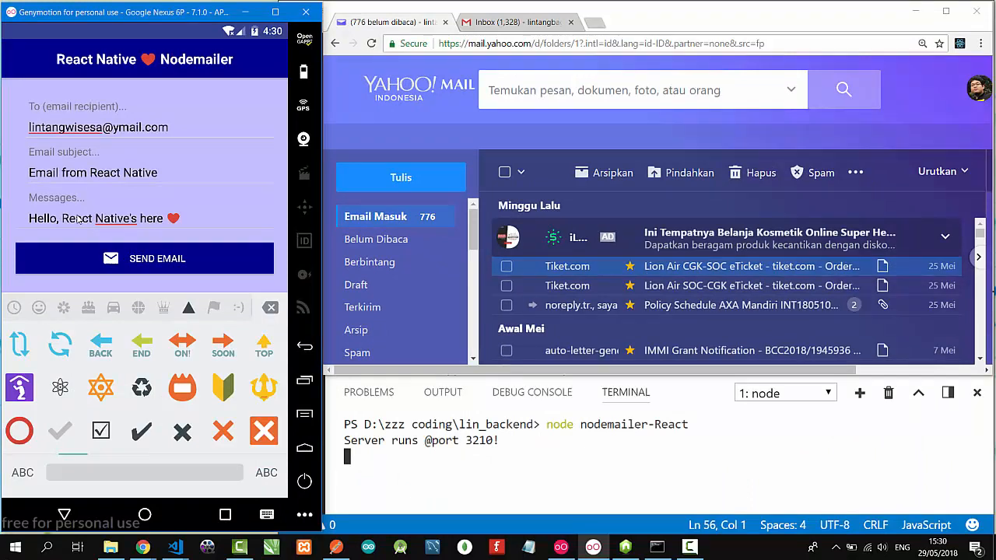
mouse_move(205, 289)
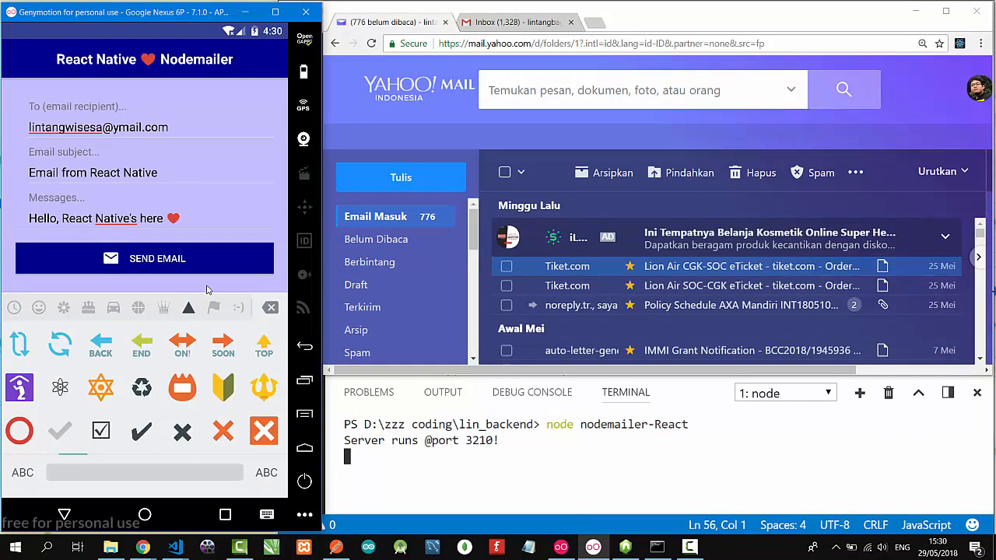
Send the composed email and dismiss the 'Email has been sent!' alert
click(143, 259)
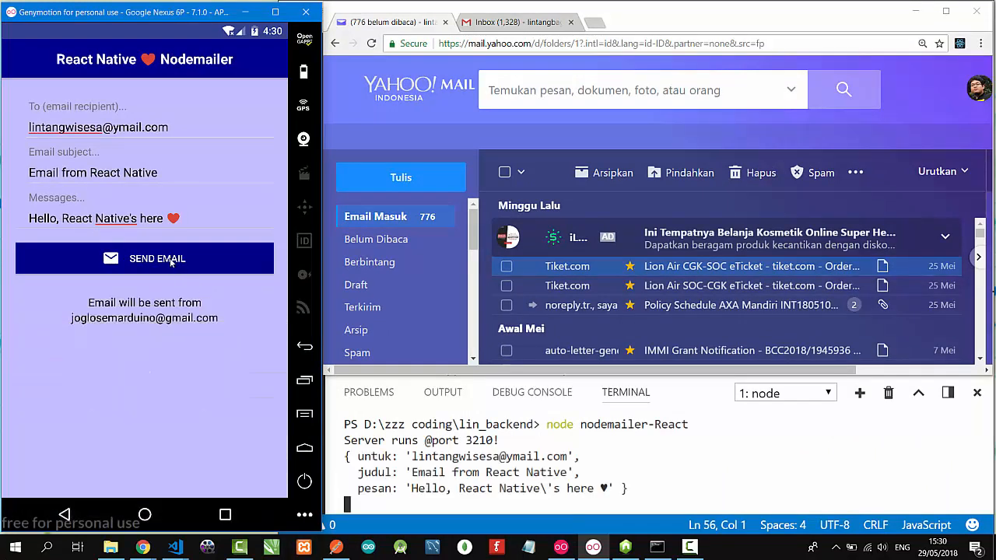
mouse_move(272, 160)
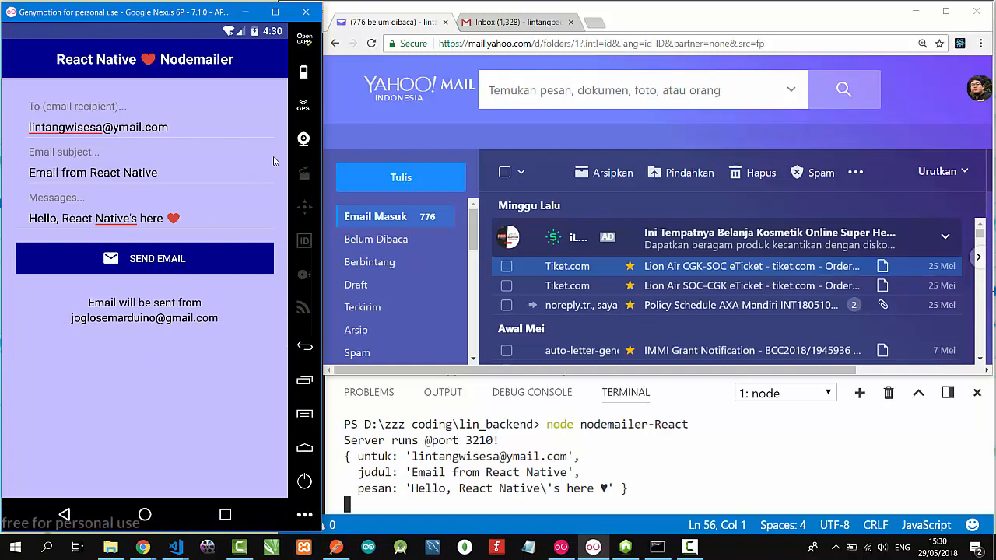
click(143, 258)
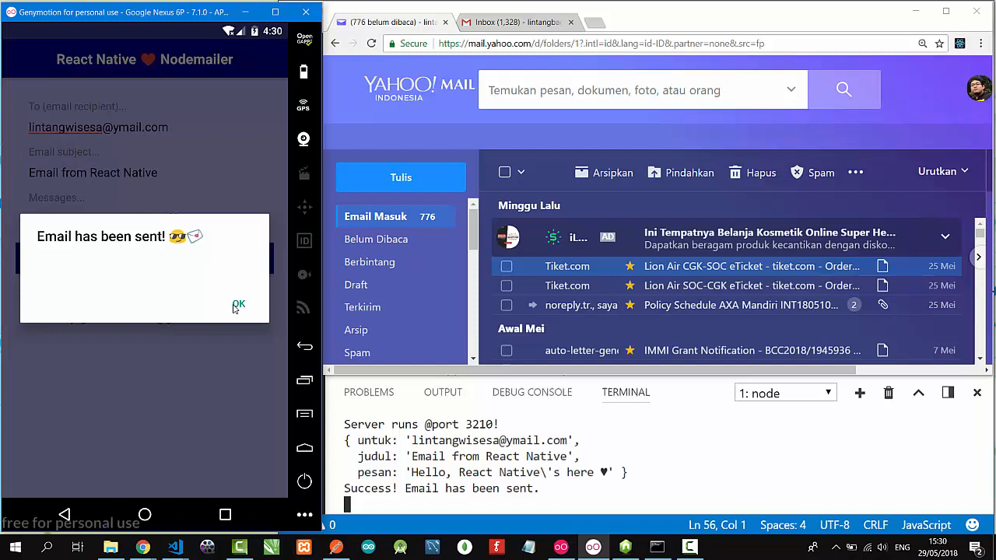
click(239, 303)
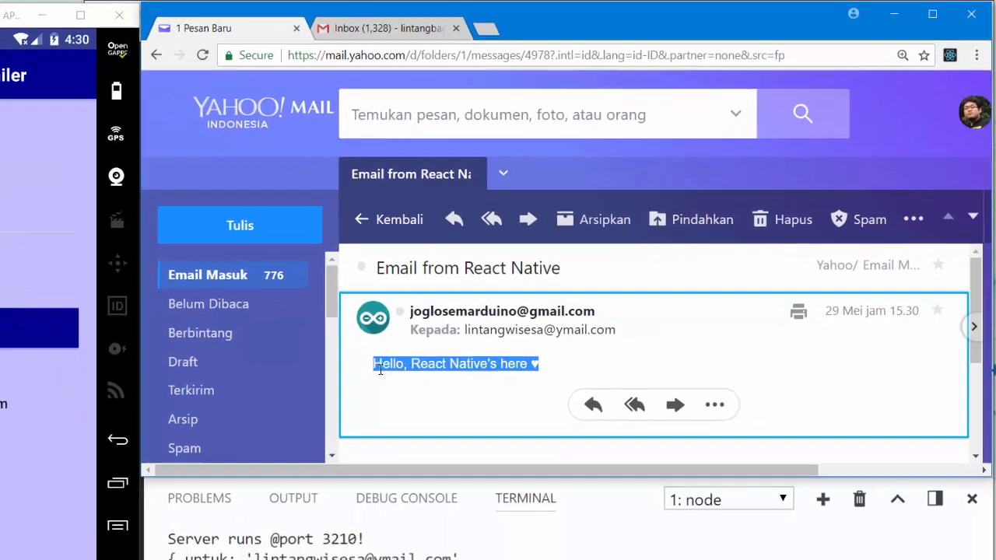
Bring the emulator back to front and begin editing the recipient address
click(143, 258)
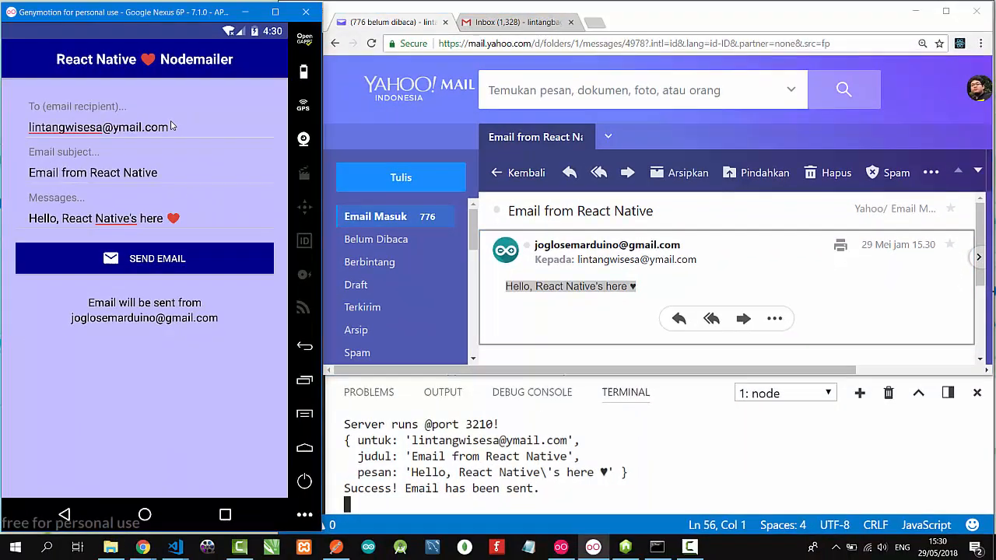
click(100, 127)
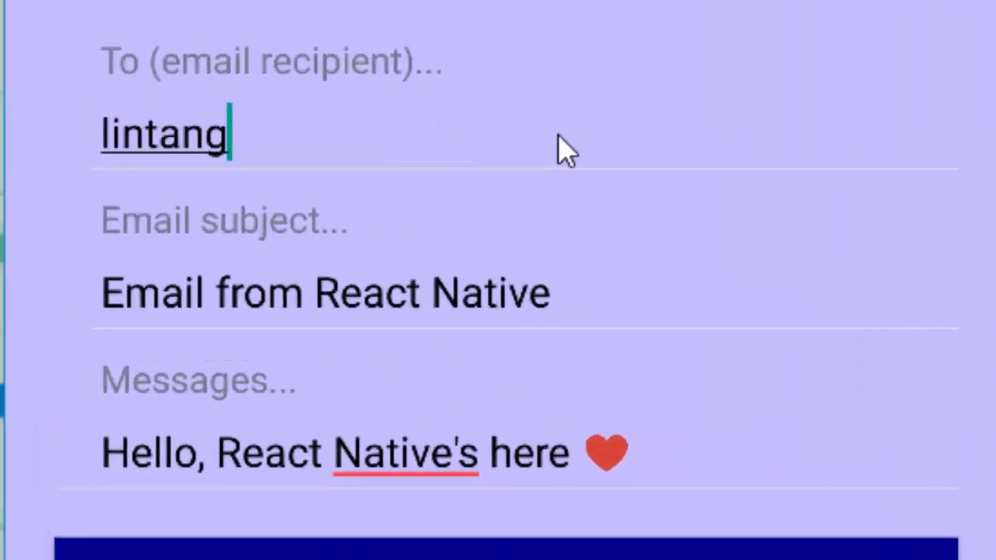
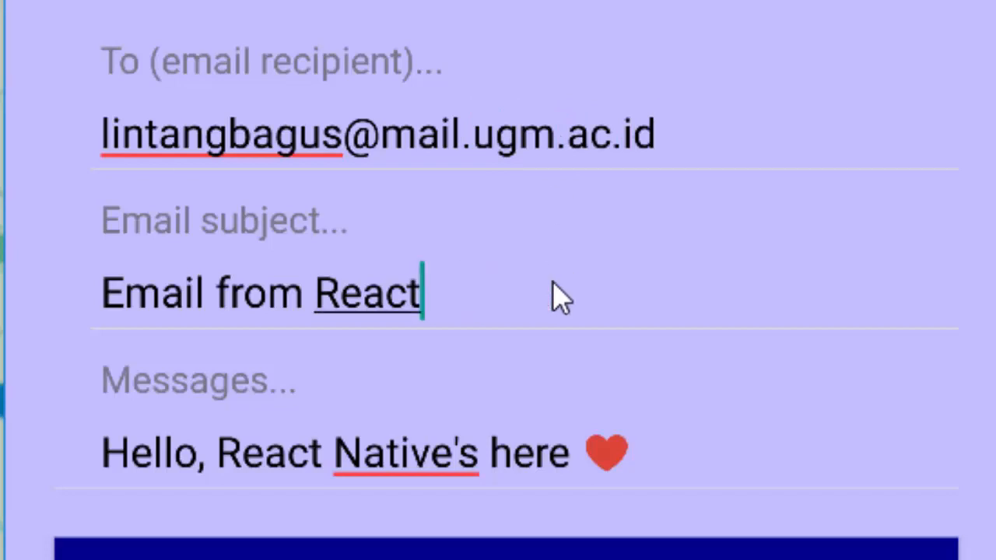
Change the subject to 'Email from Android App' and the message to 'Hello, what's up!?' keeping the heart
text(Android)
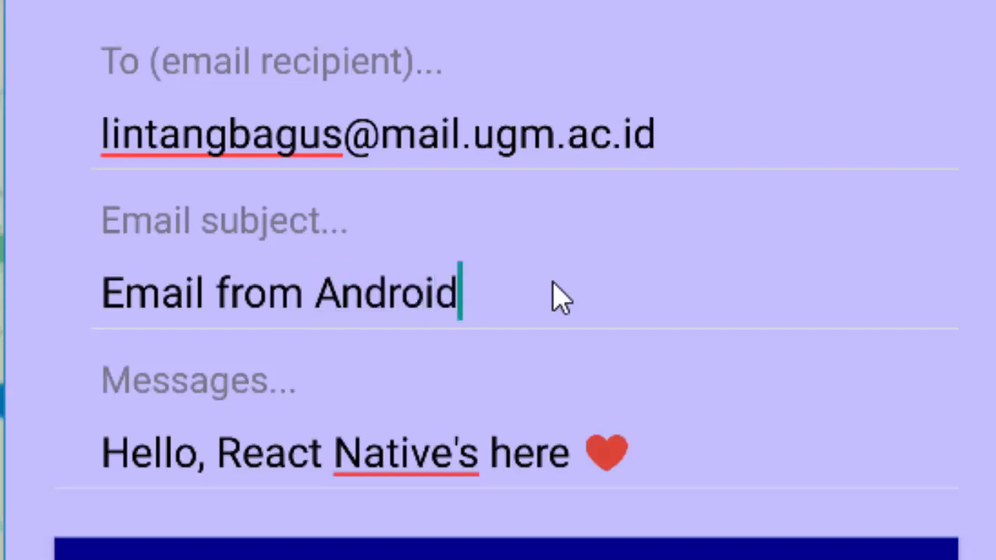
text(App)
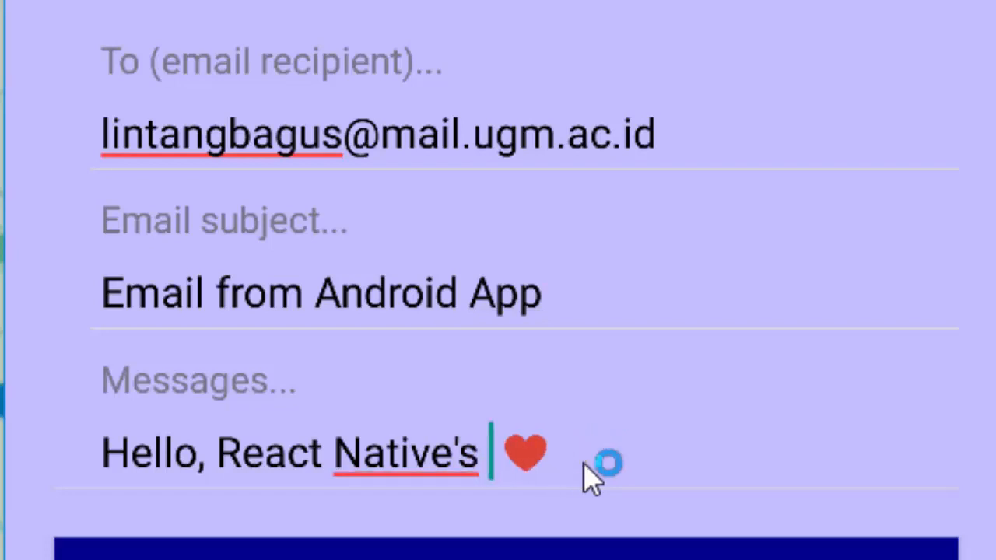
key(Backspace)
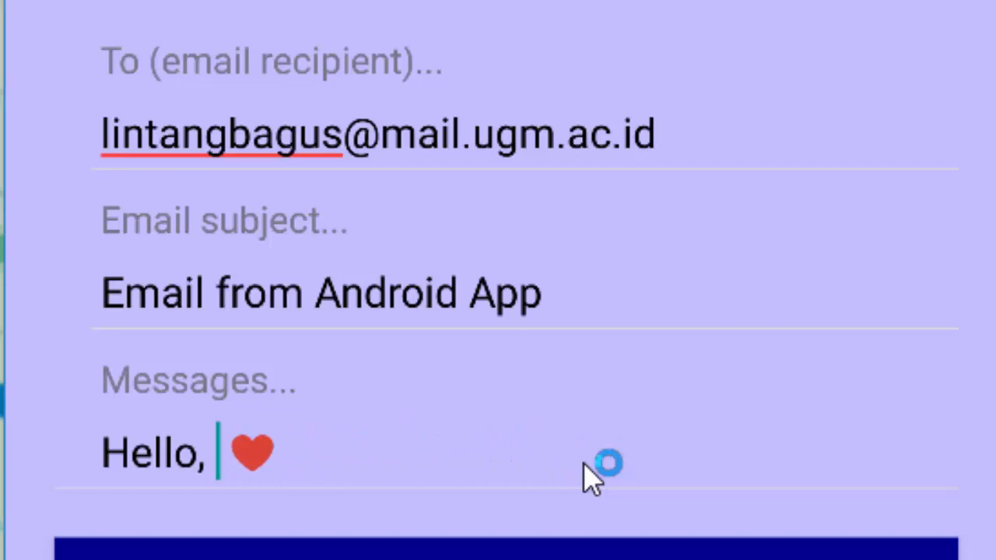
text(what')
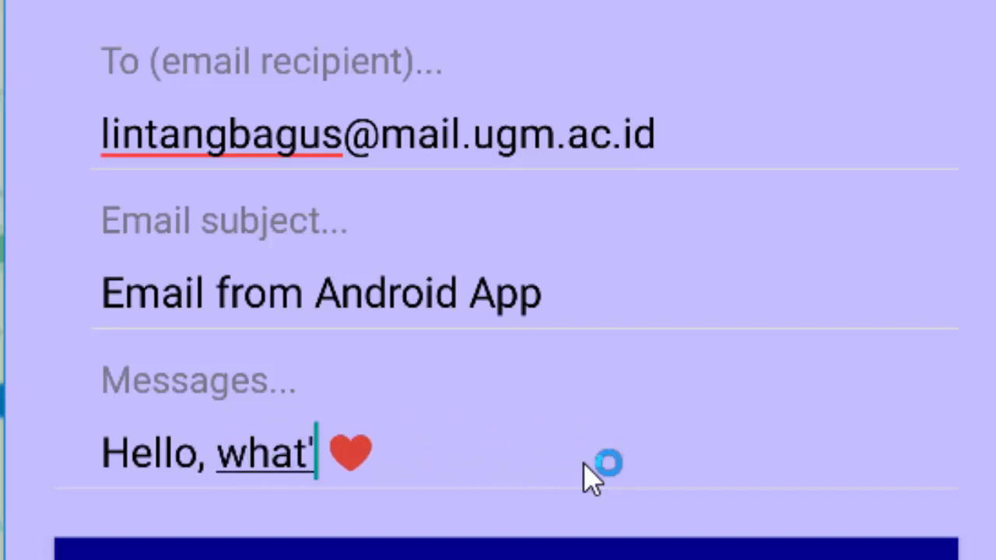
text(s up!?)
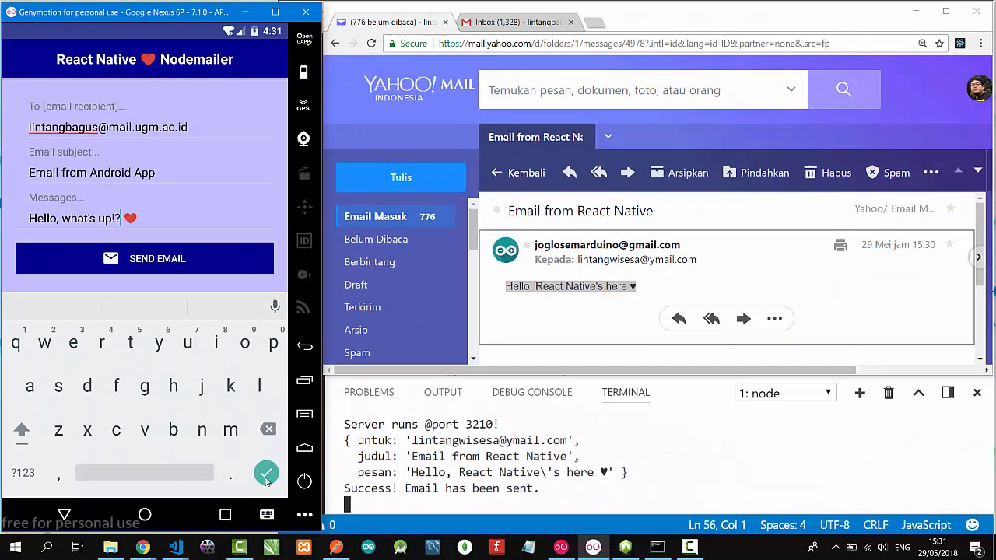
Send the updated email and dismiss the 'Email has been sent!' alert
click(144, 258)
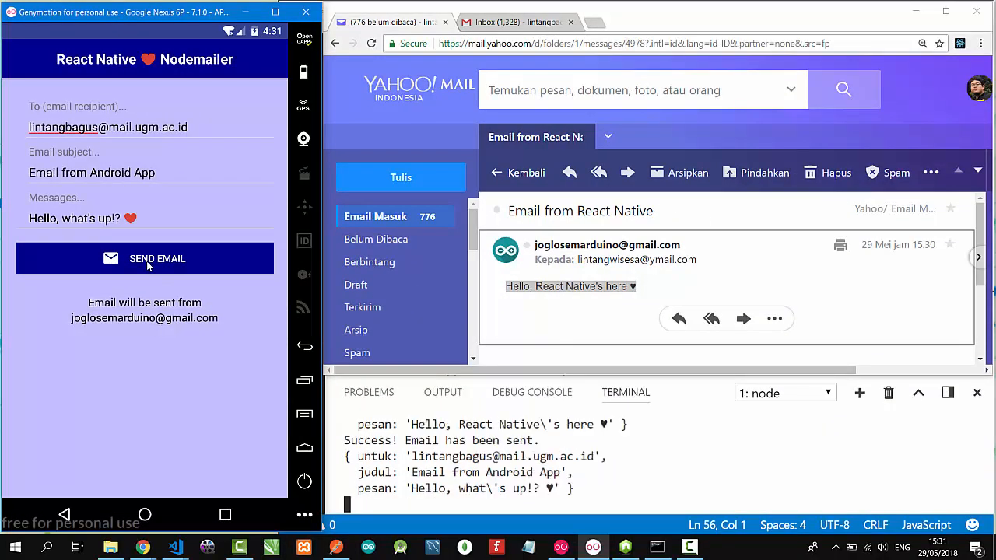
click(144, 258)
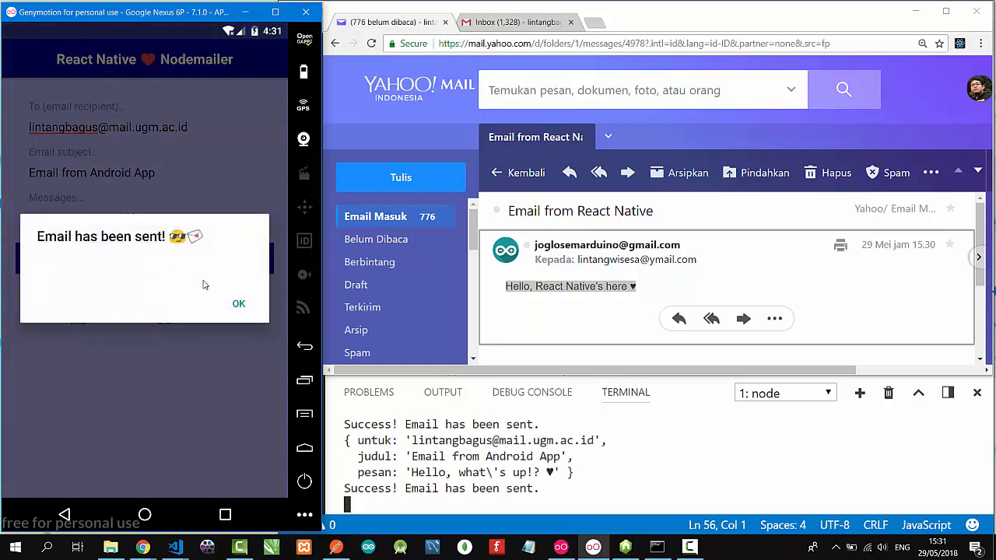
click(240, 303)
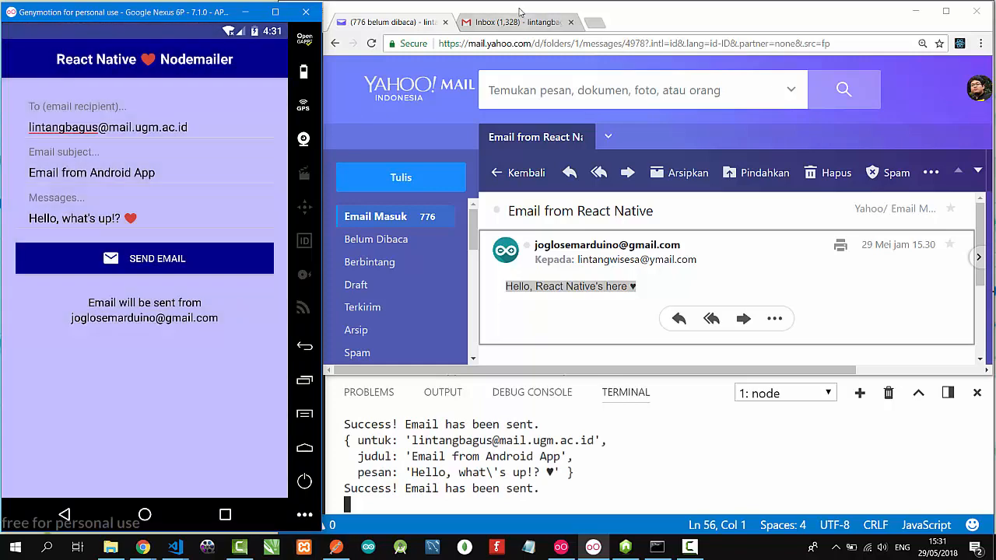